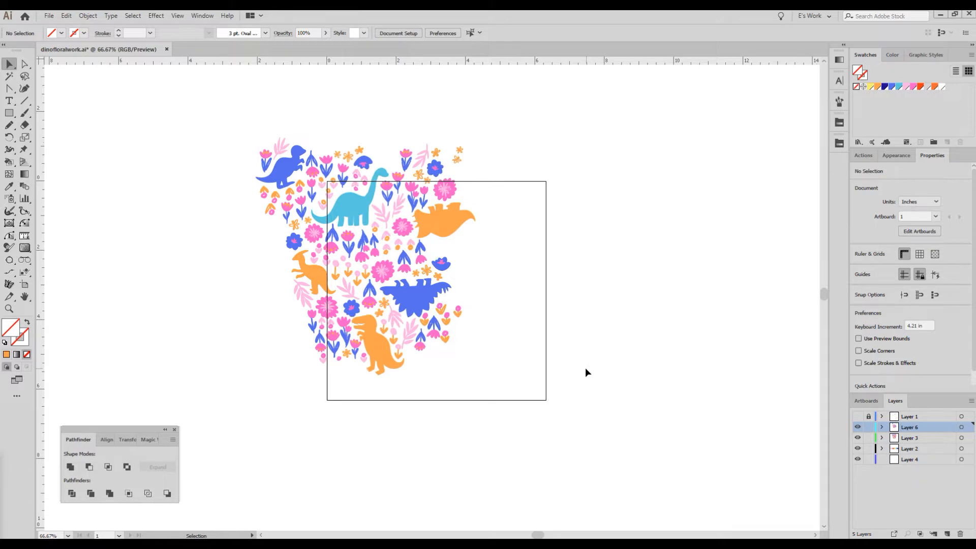
mouse_move(591, 364)
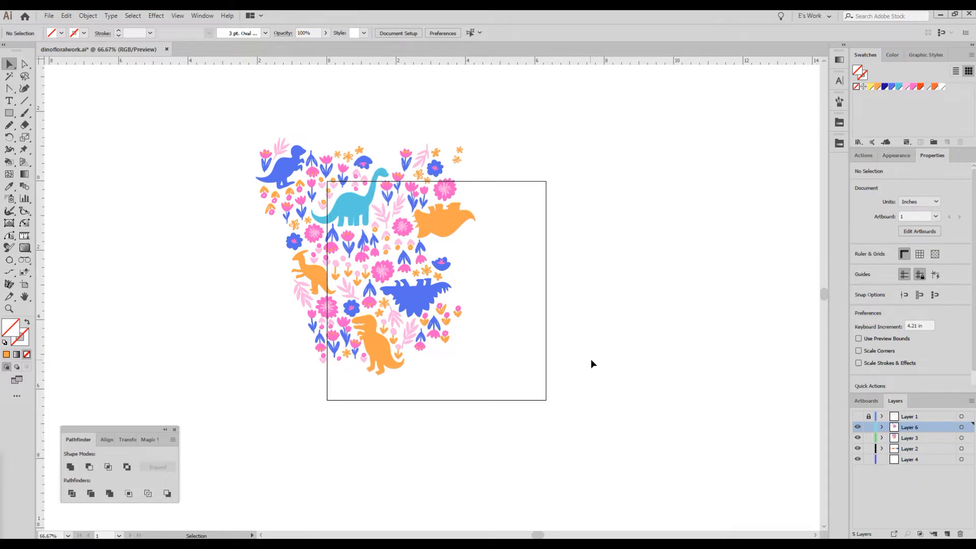
mouse_move(590, 366)
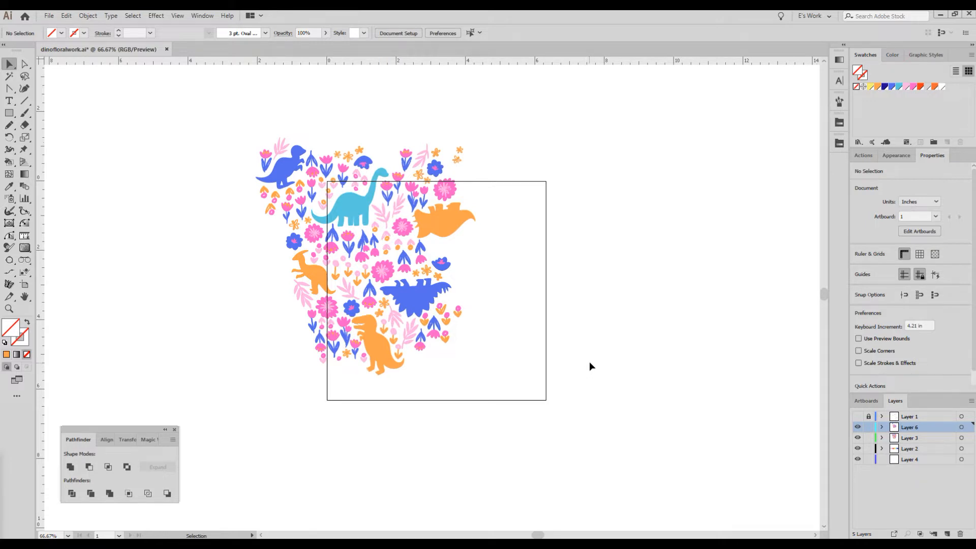
mouse_move(598, 360)
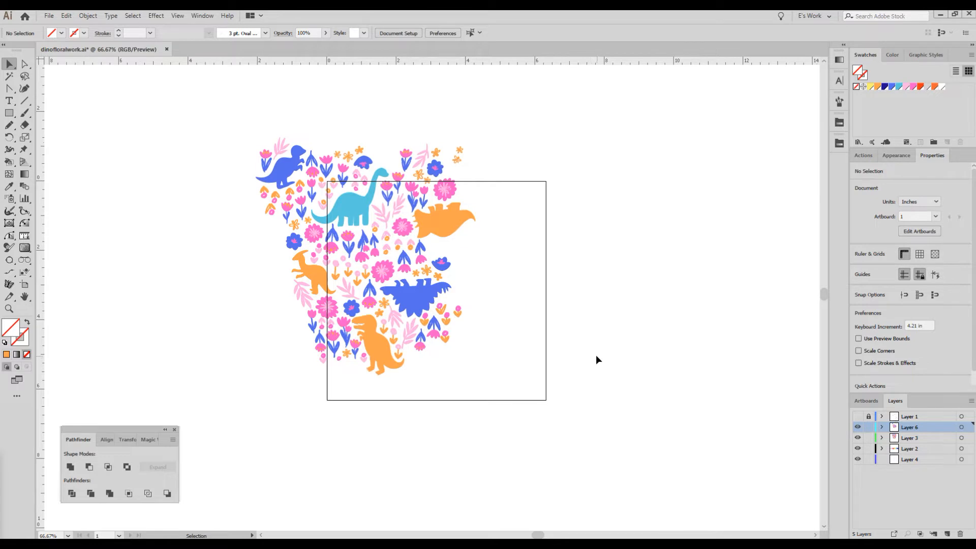
mouse_move(592, 368)
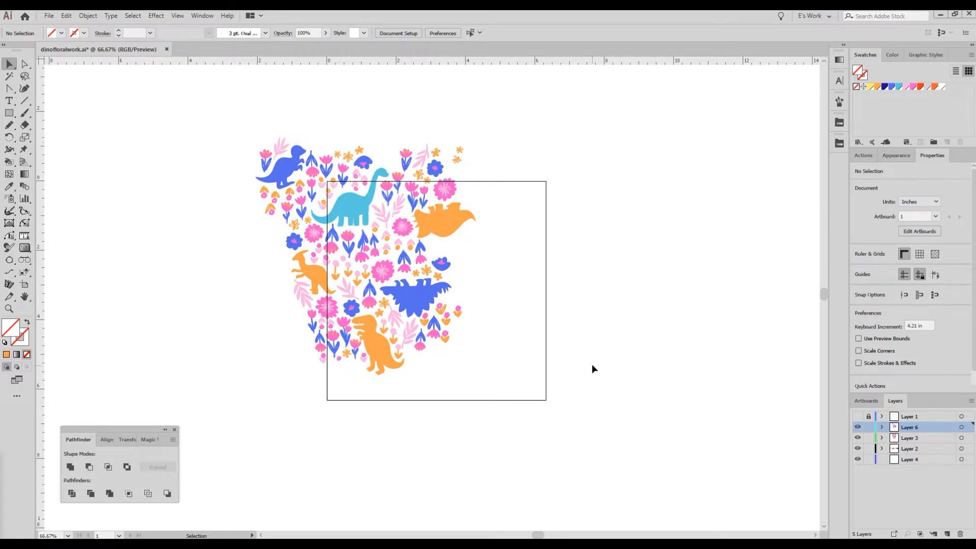
mouse_move(523, 245)
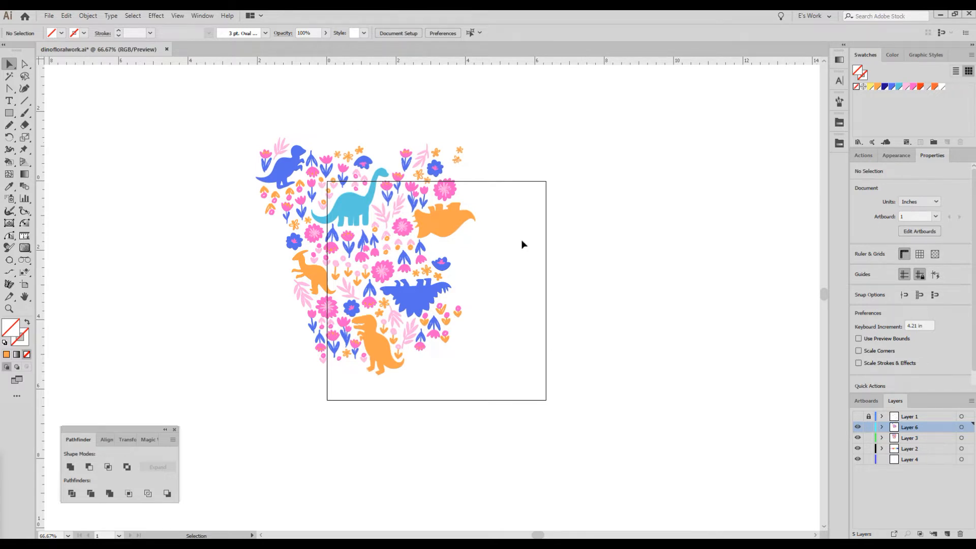
mouse_move(563, 365)
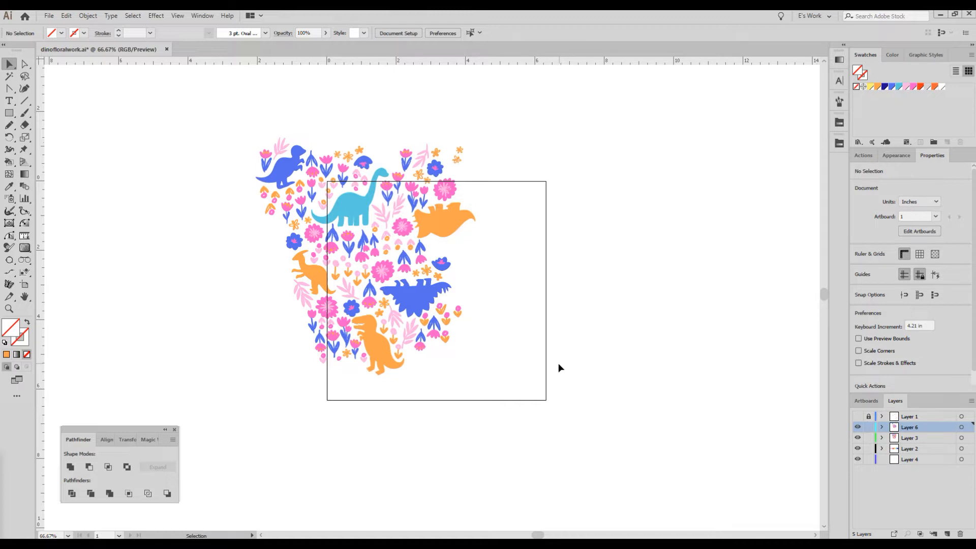
mouse_move(255, 112)
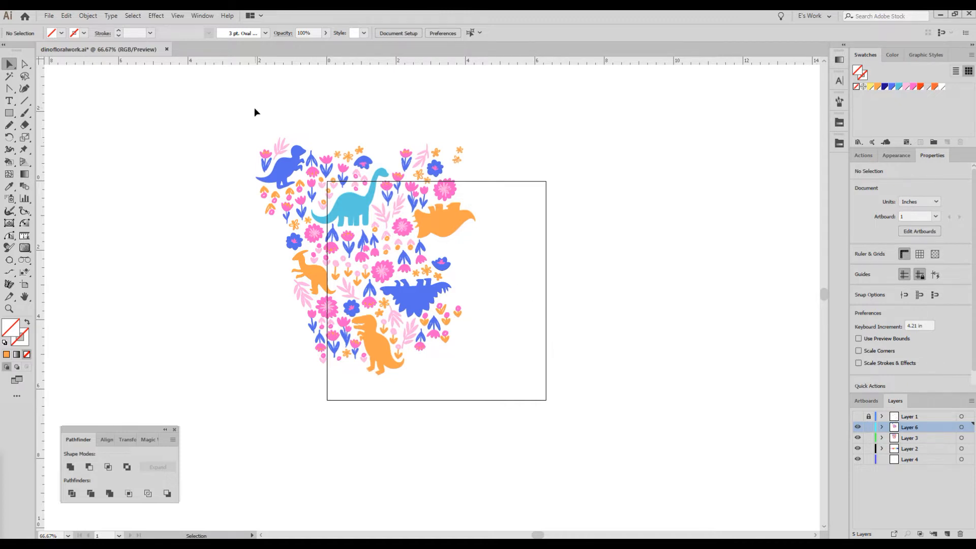
mouse_move(244, 127)
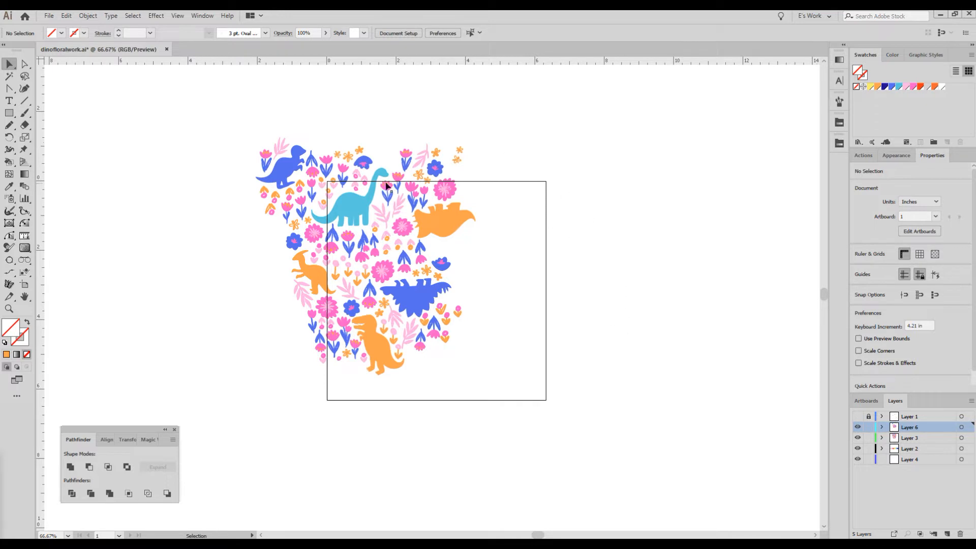
mouse_move(546, 184)
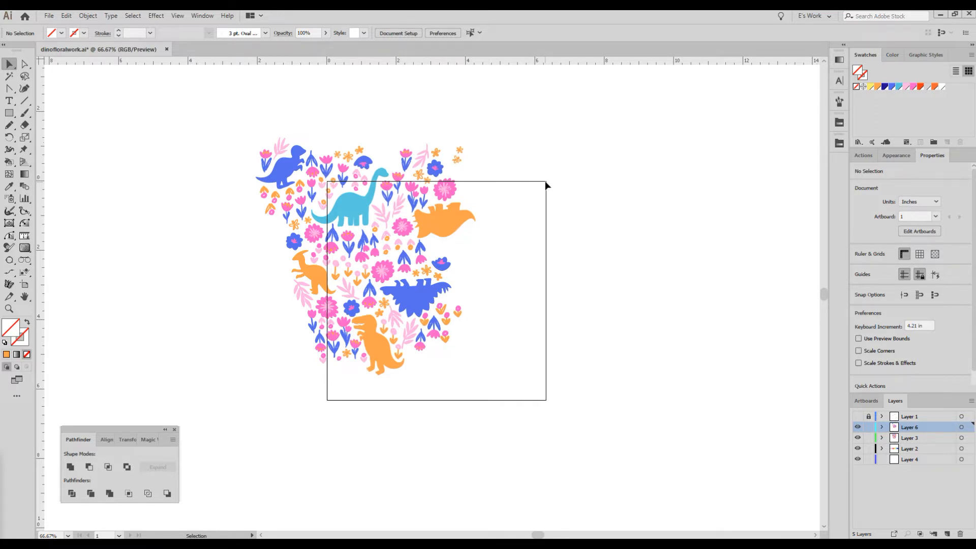
mouse_move(241, 132)
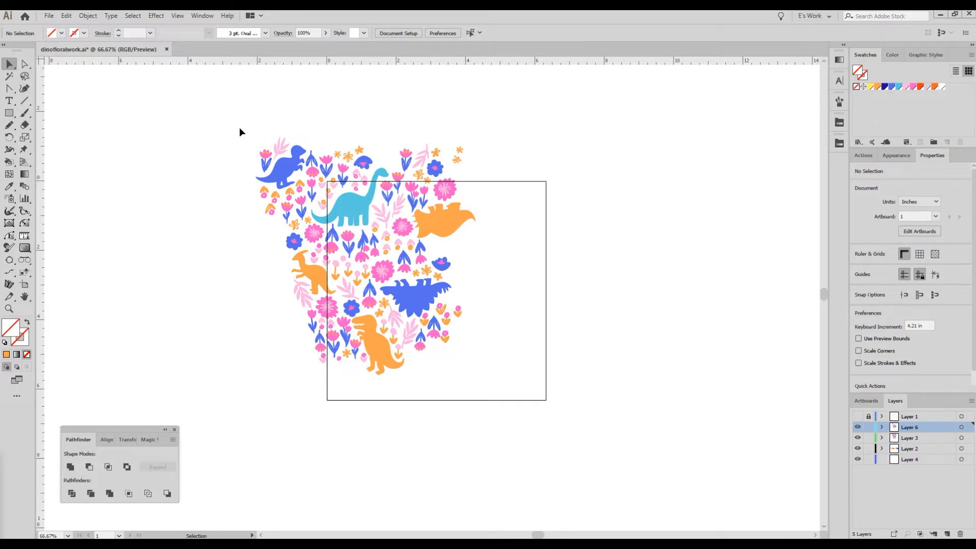
mouse_move(346, 196)
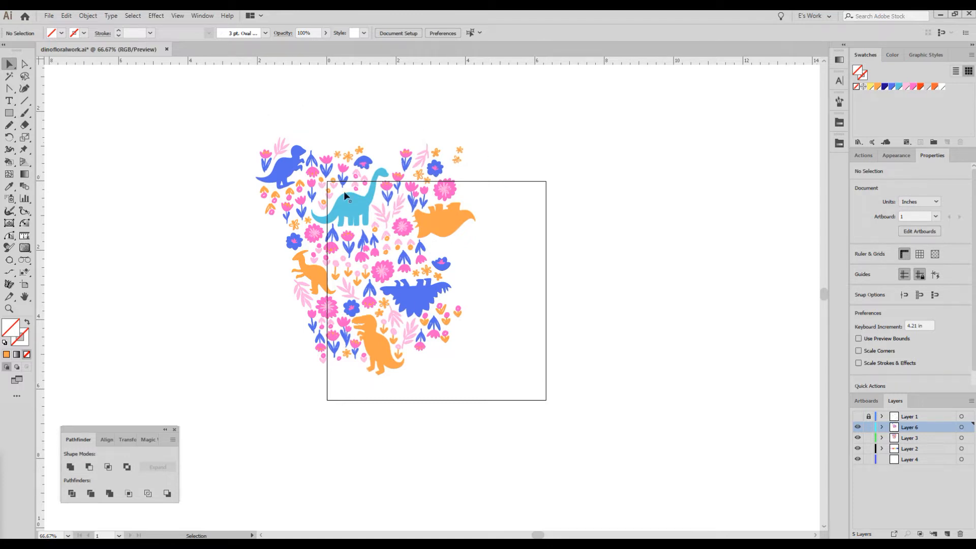
mouse_move(458, 364)
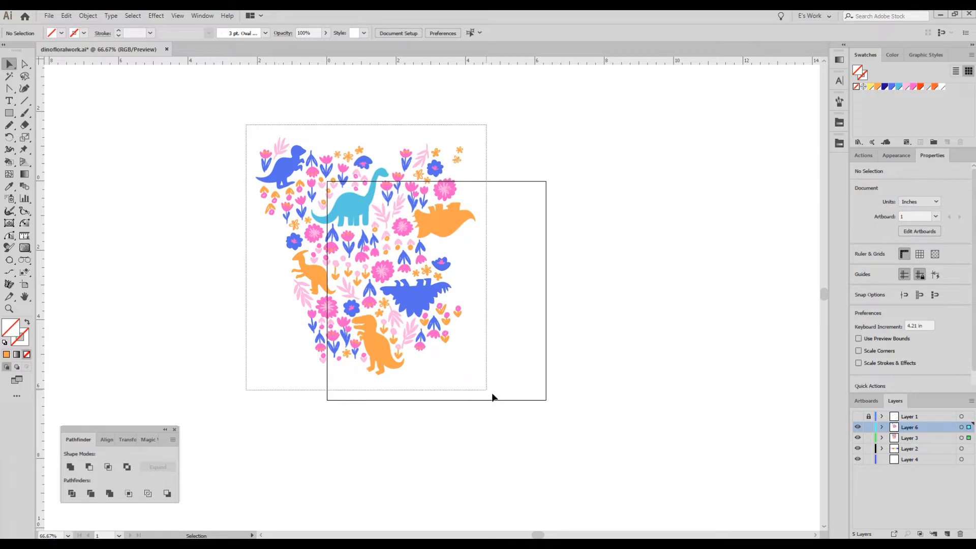
Step: Copy the motif 6.31 in to the right with Move, undoing the extra lower tiles
key(ctrl+a)
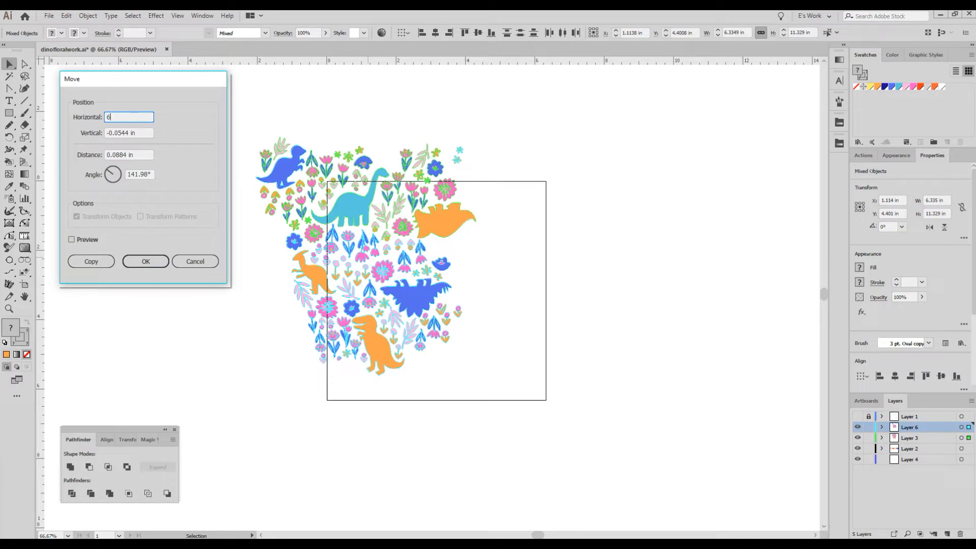
text(.31 in)
click(129, 133)
text(0)
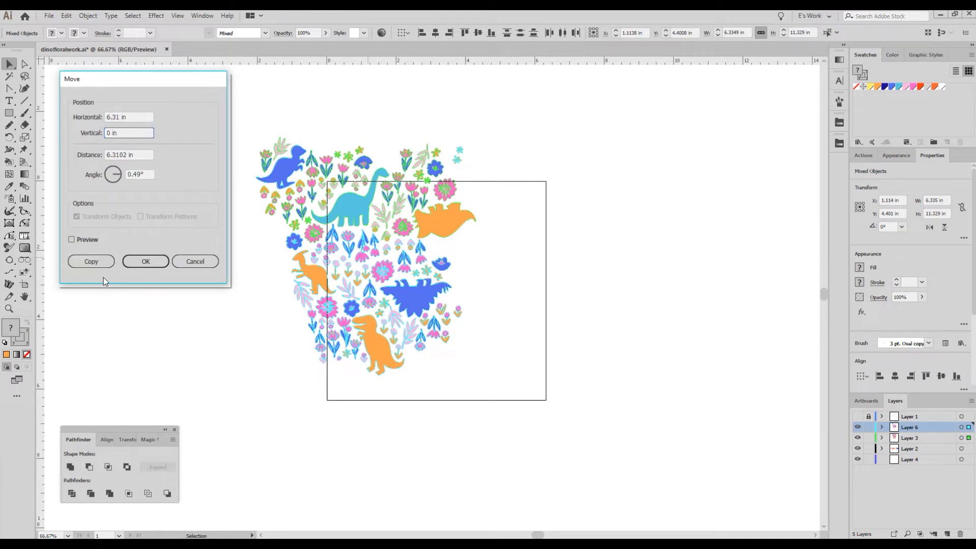
click(91, 261)
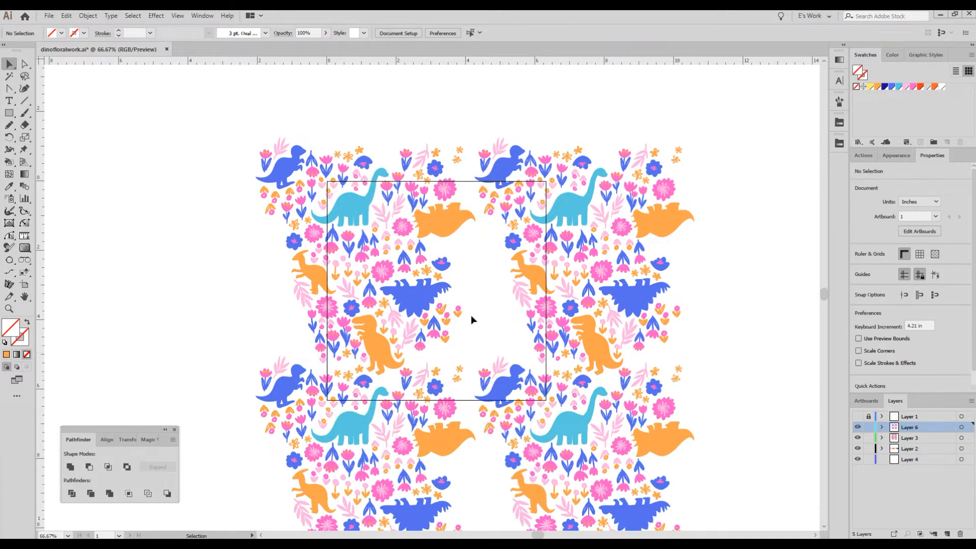
mouse_move(759, 347)
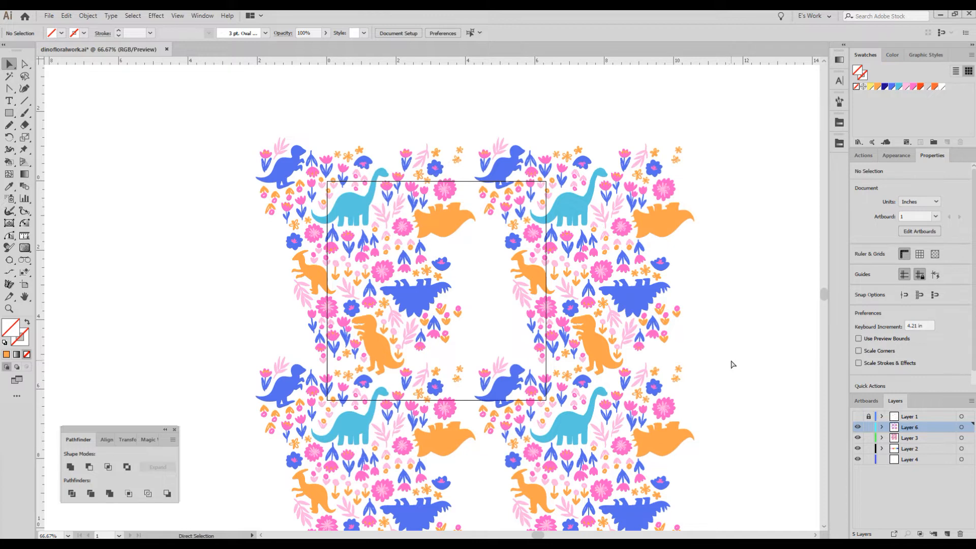
key(ctrl+z)
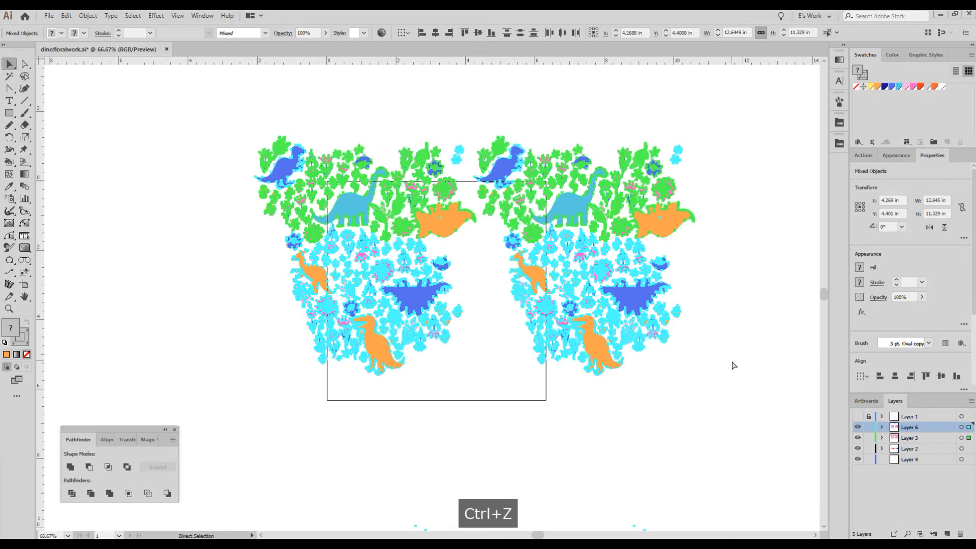
key(ctrl+z)
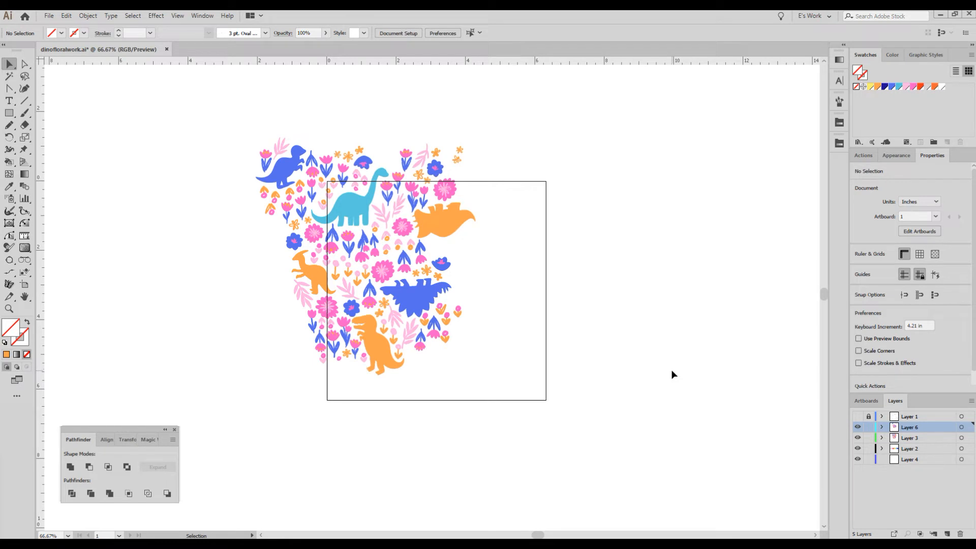
mouse_move(670, 378)
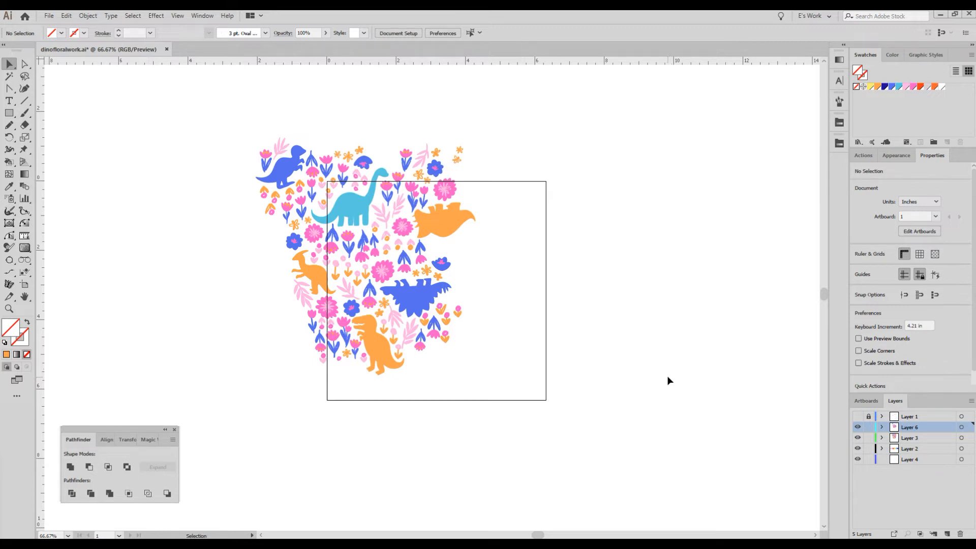
mouse_move(666, 387)
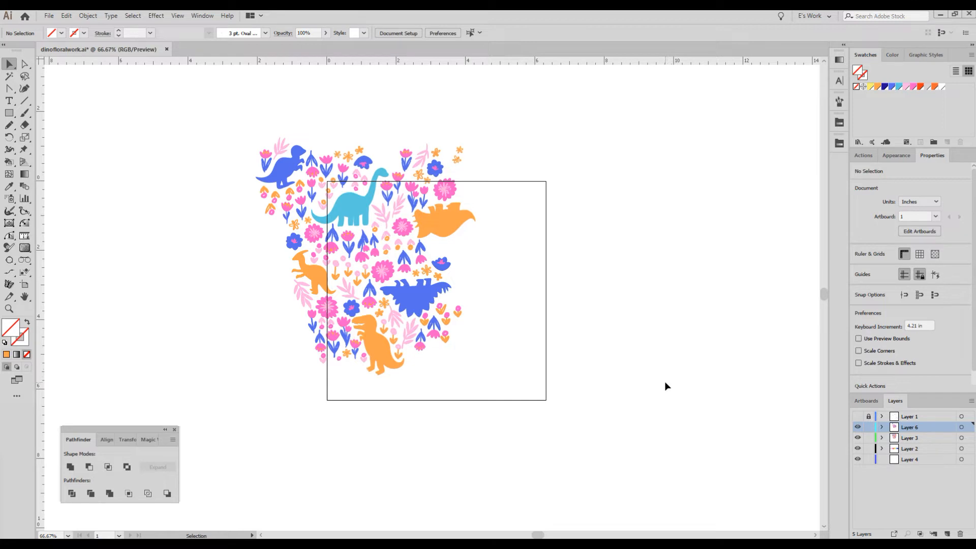
mouse_move(519, 265)
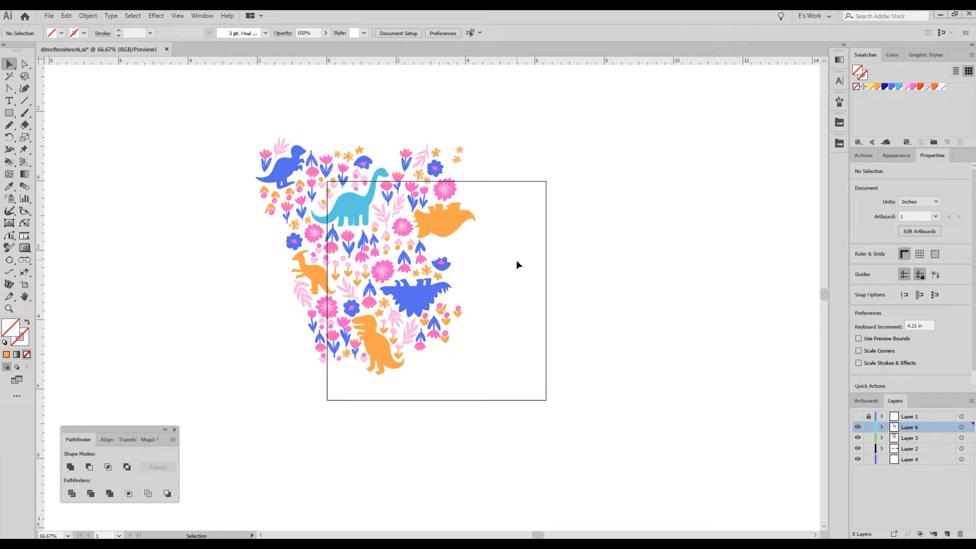
mouse_move(516, 274)
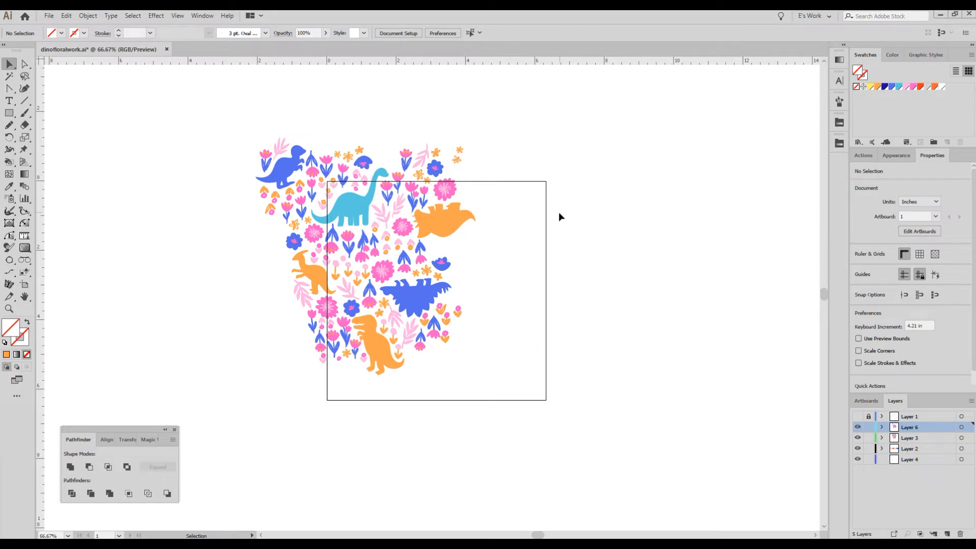
mouse_move(563, 219)
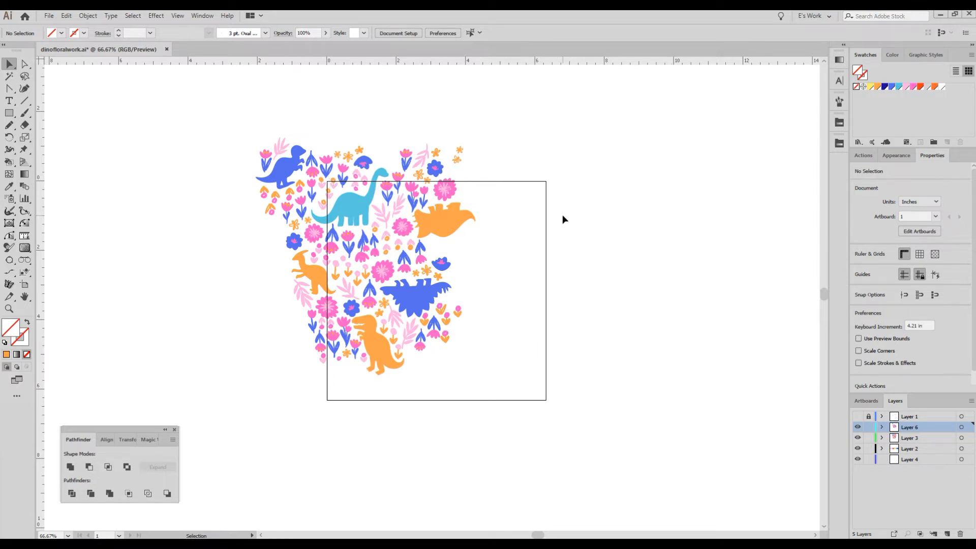
Step: Enter 6.31 in as the Keyboard Increment in General Preferences and confirm
click(66, 16)
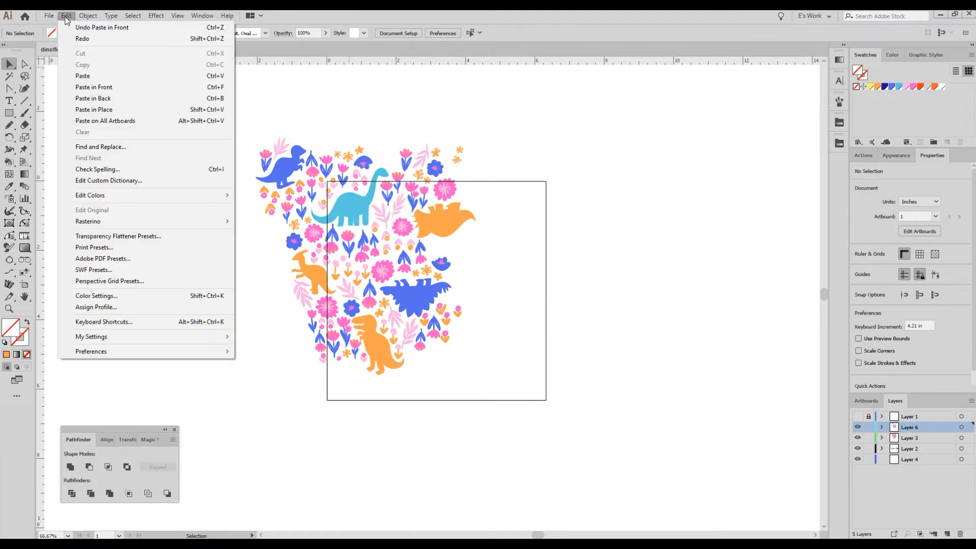
mouse_move(91, 351)
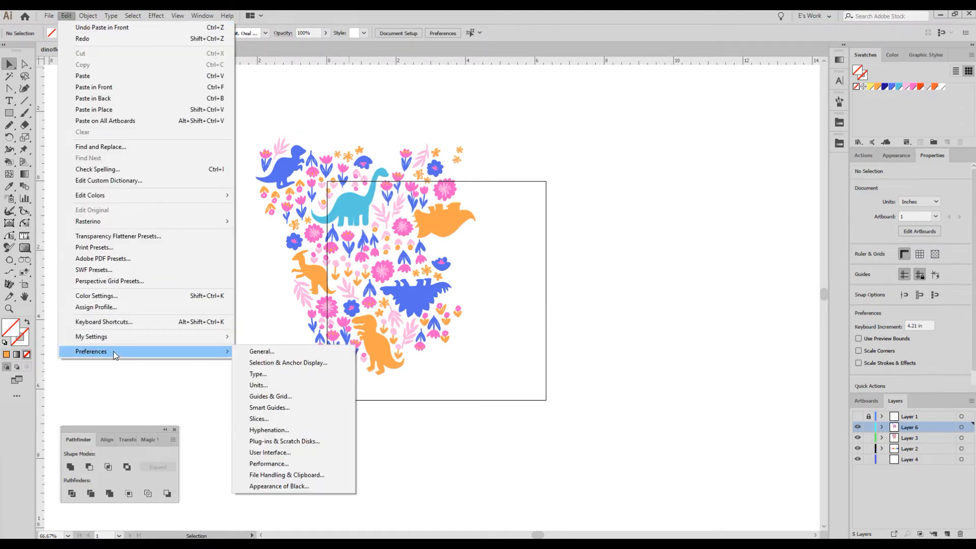
click(262, 352)
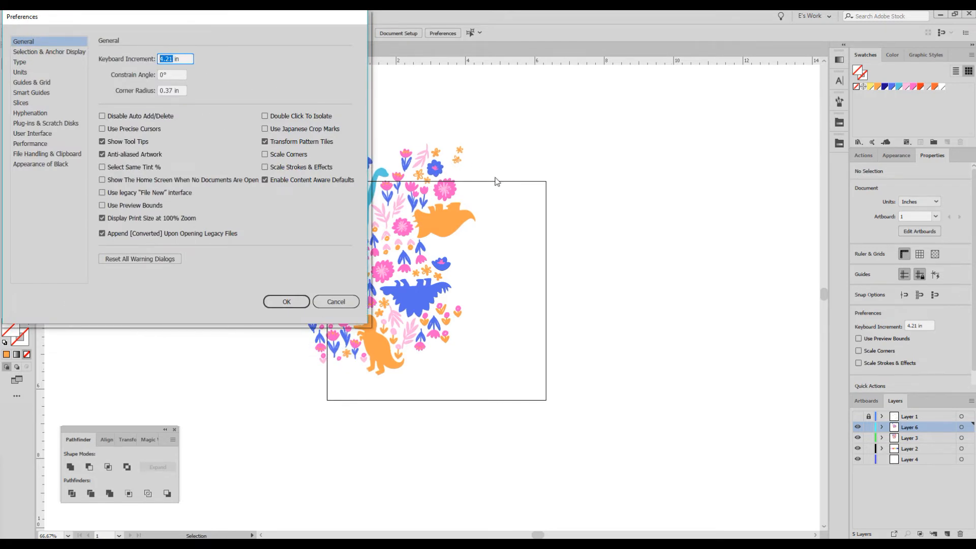
text(.0)
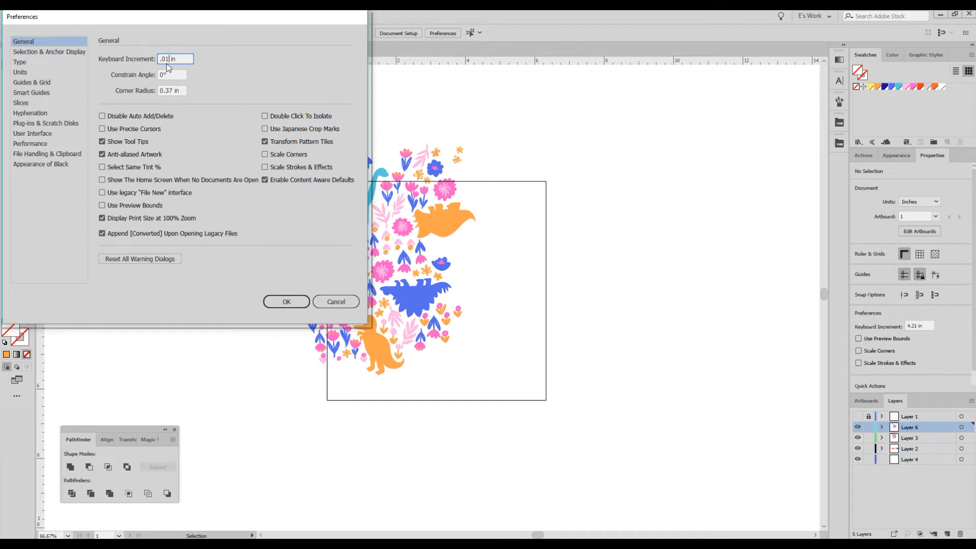
mouse_move(439, 225)
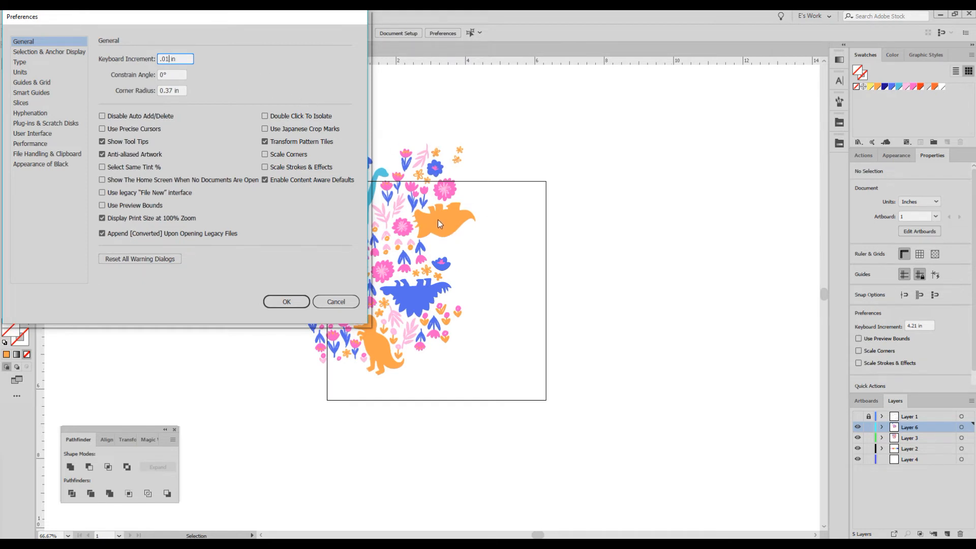
mouse_move(382, 148)
text(6.31)
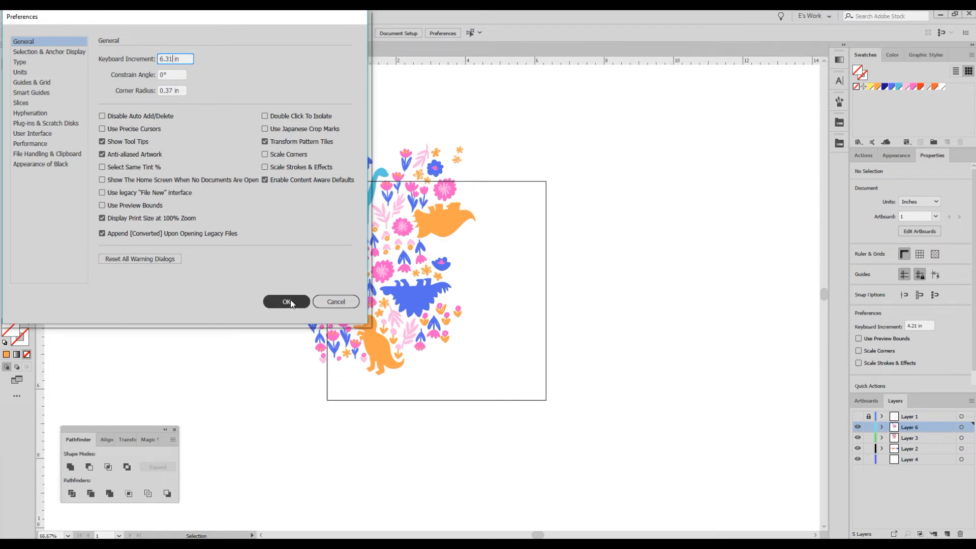
click(286, 302)
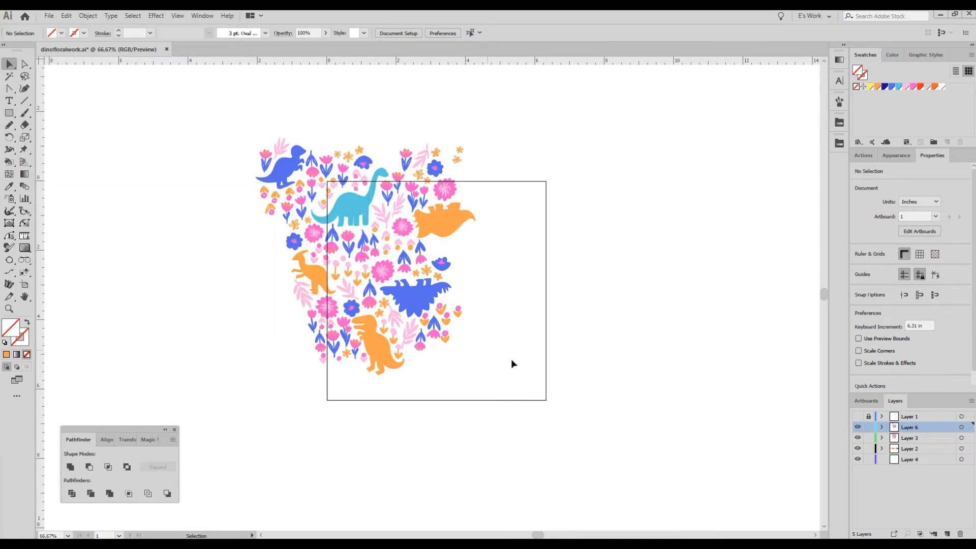
Step: Paste motif copies in front and nudge them one tile right and down into a 2x2 grid
key(ctrl+a)
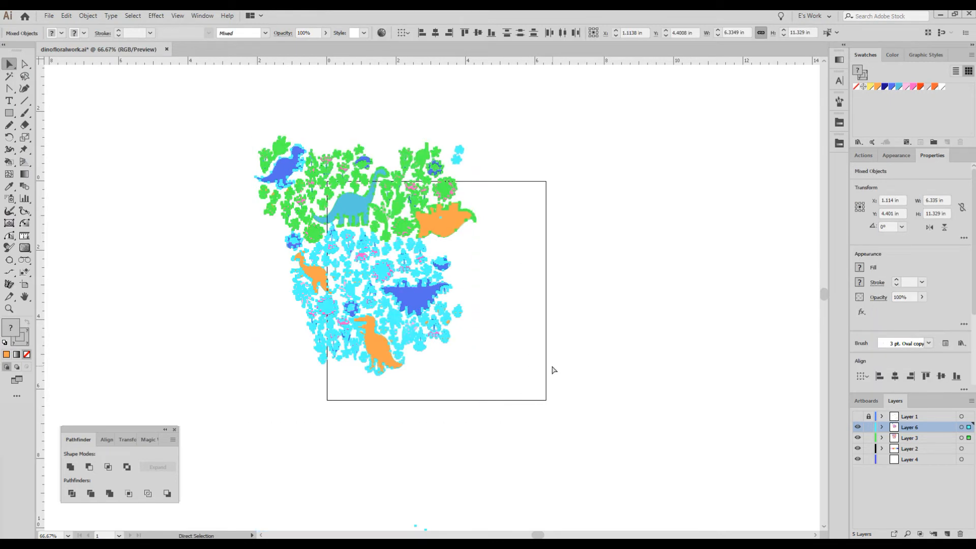
key(ctrl+f)
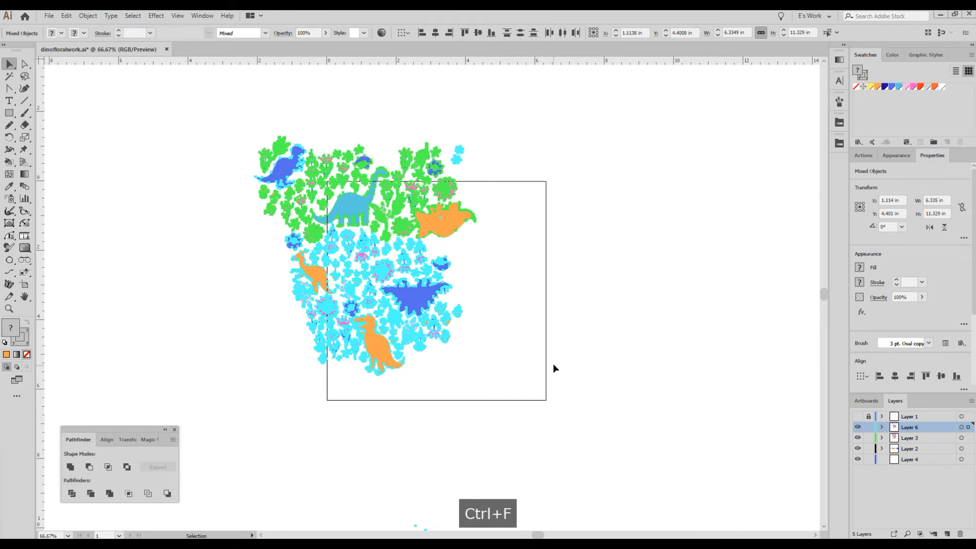
key(ctrl+f)
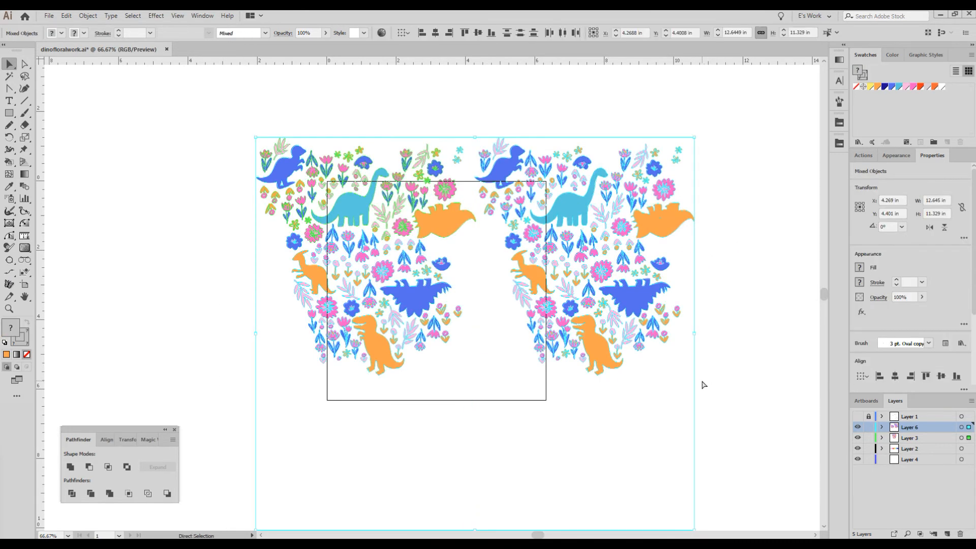
key(ctrl+f)
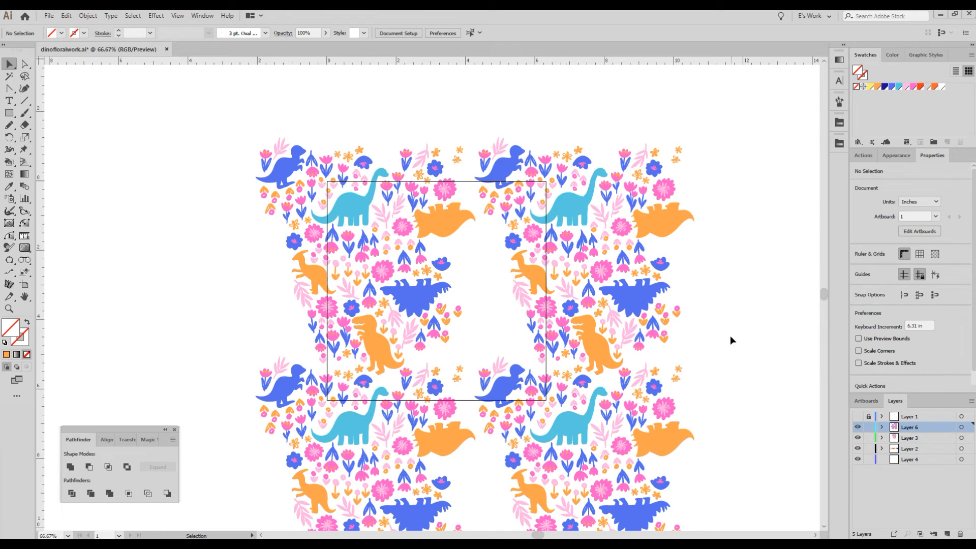
mouse_move(729, 344)
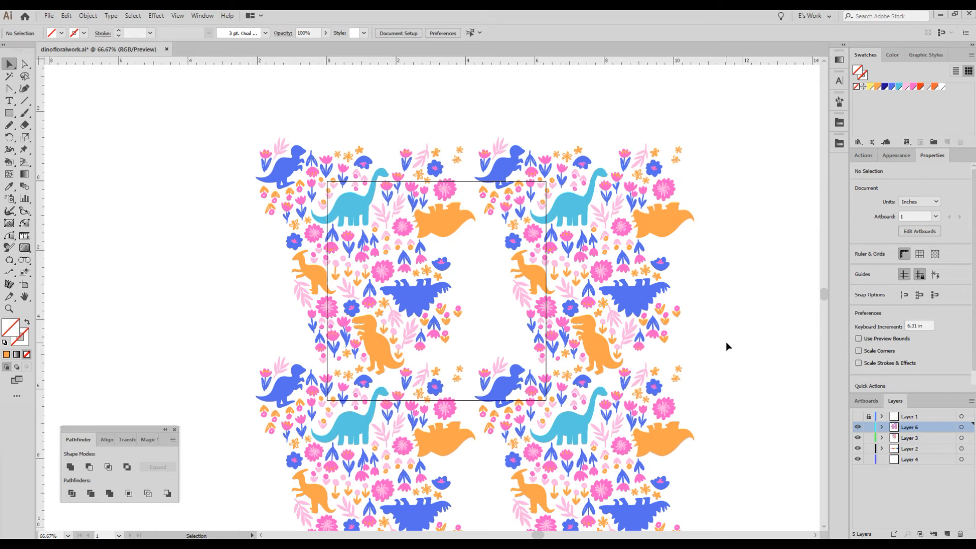
mouse_move(729, 345)
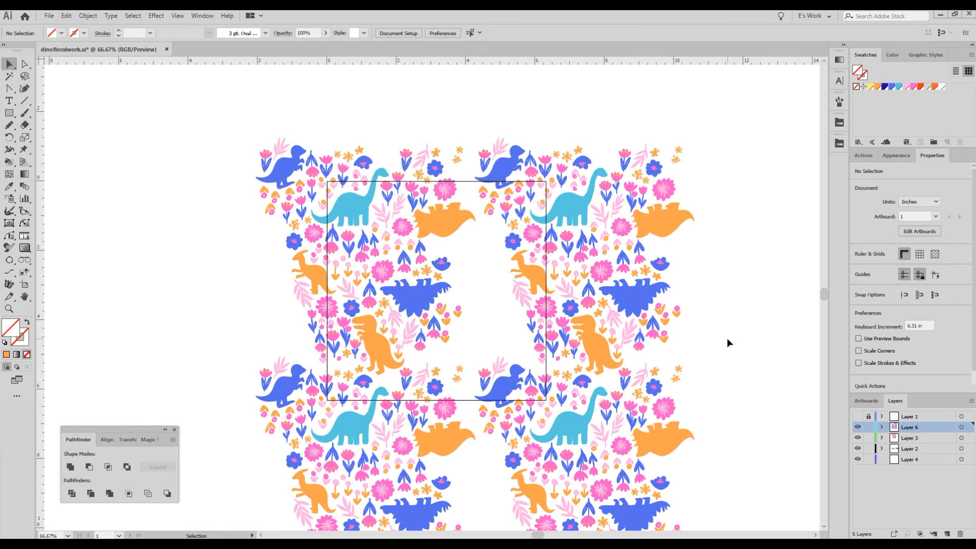
mouse_move(466, 176)
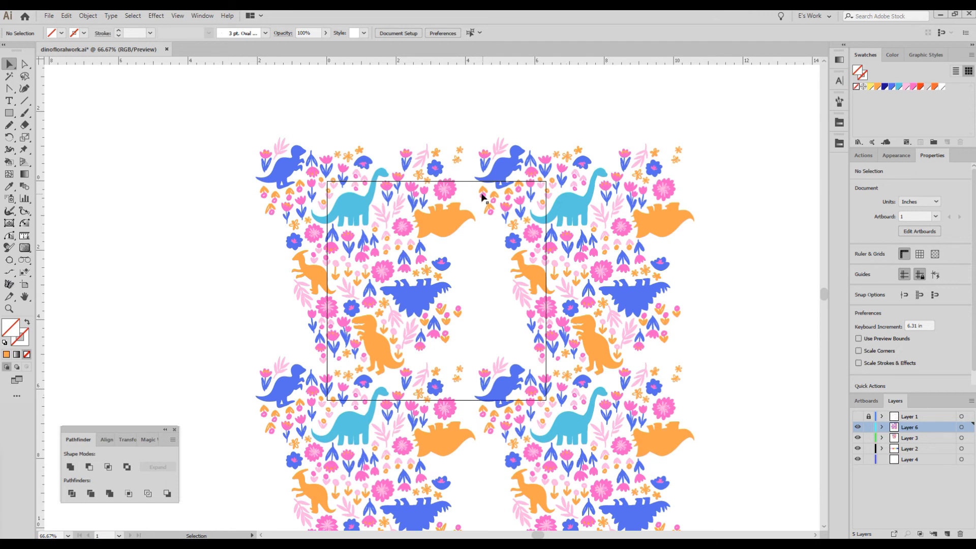
Step: Duplicate the top-edge flower one 6.31 in increment down, then deselect to check
click(498, 200)
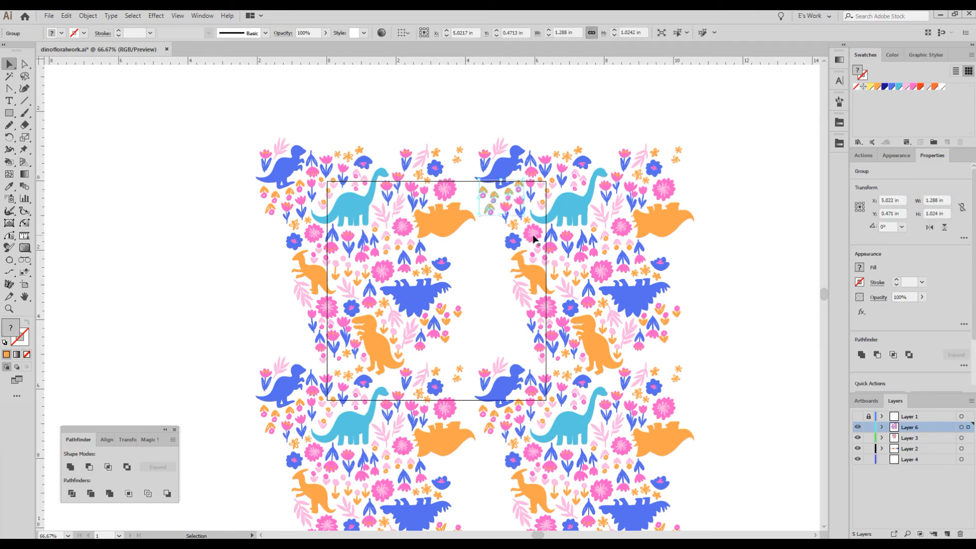
click(491, 199)
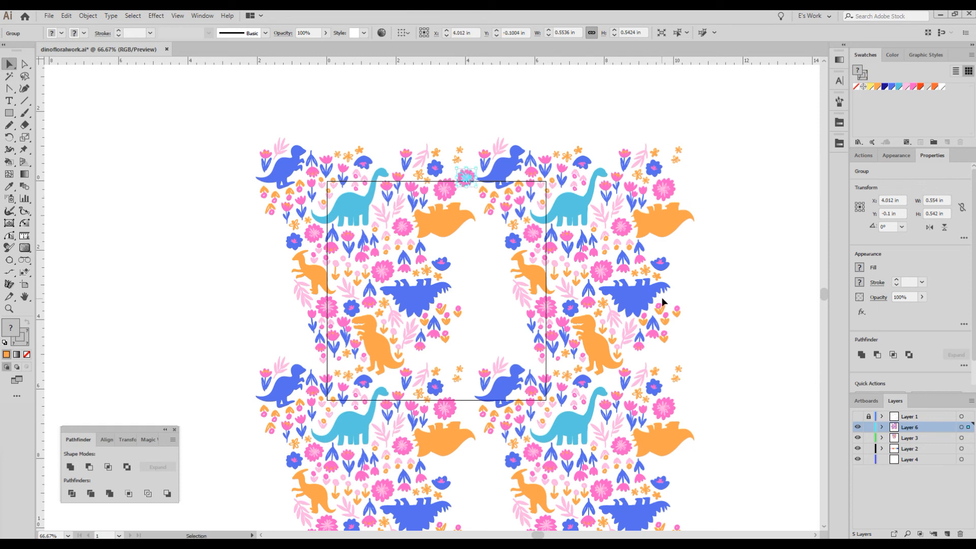
key(ctrl+f)
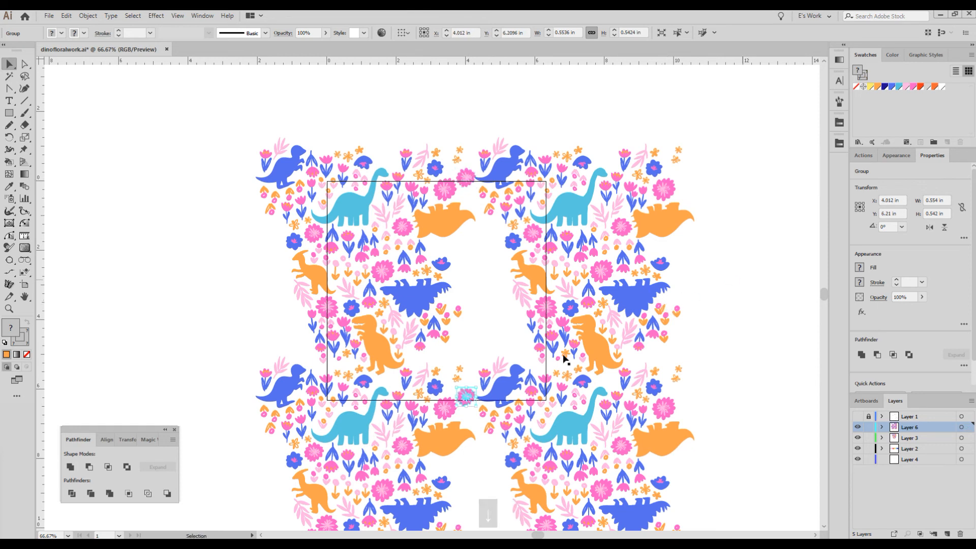
click(497, 276)
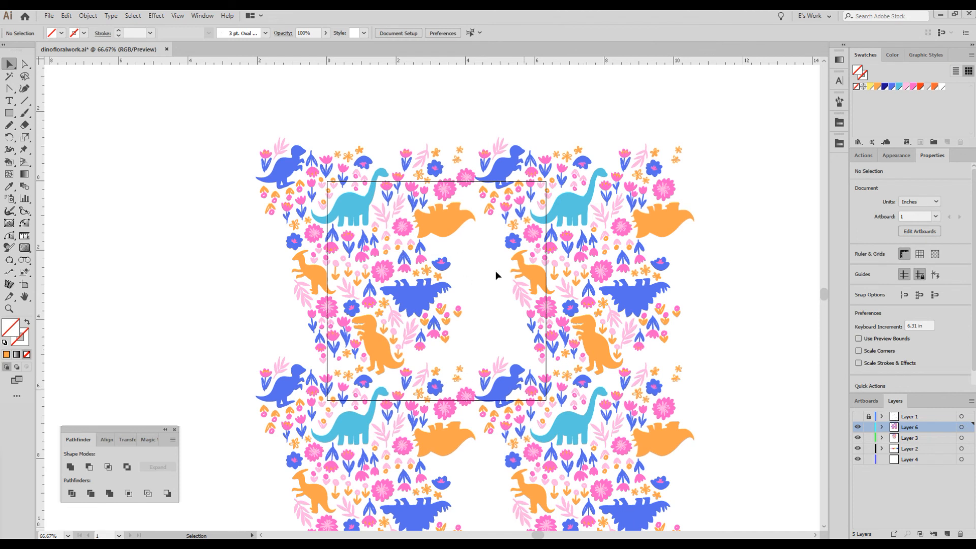
mouse_move(699, 313)
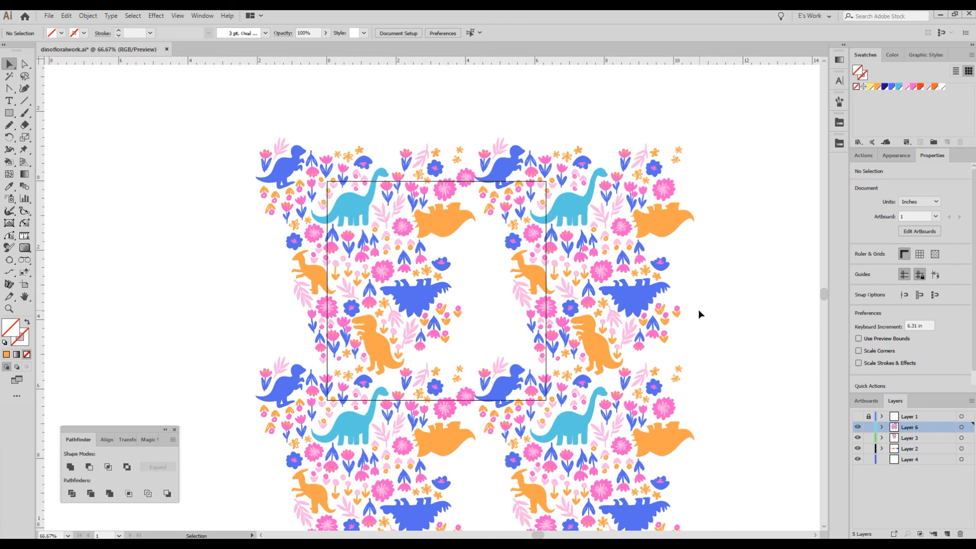
mouse_move(698, 317)
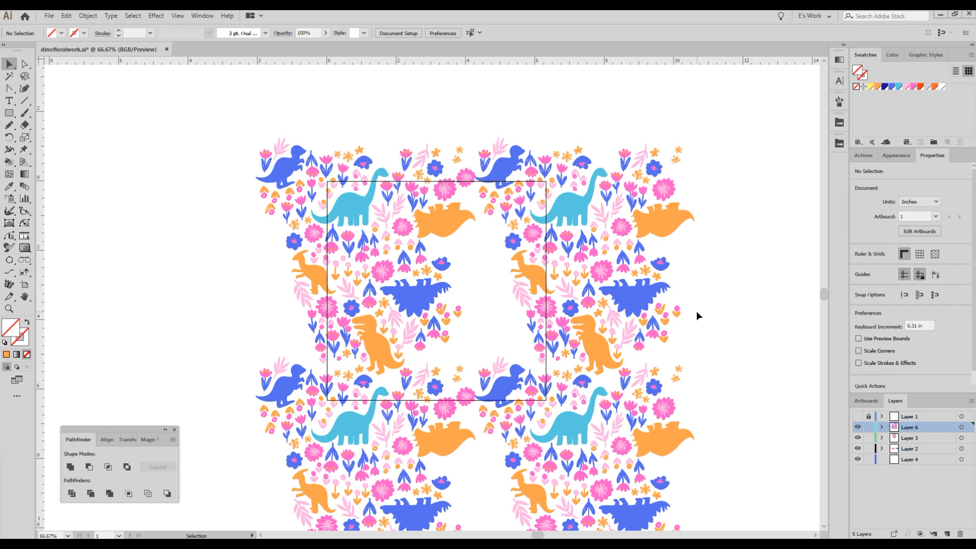